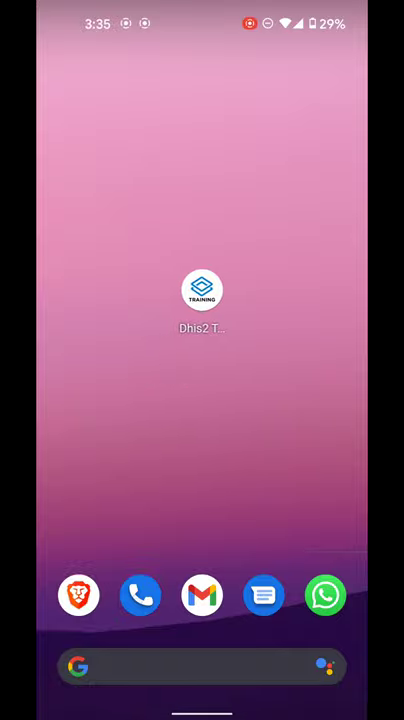
Step: Launch the DHIS2 Training app from the Android home screen to reach its login form
click(202, 290)
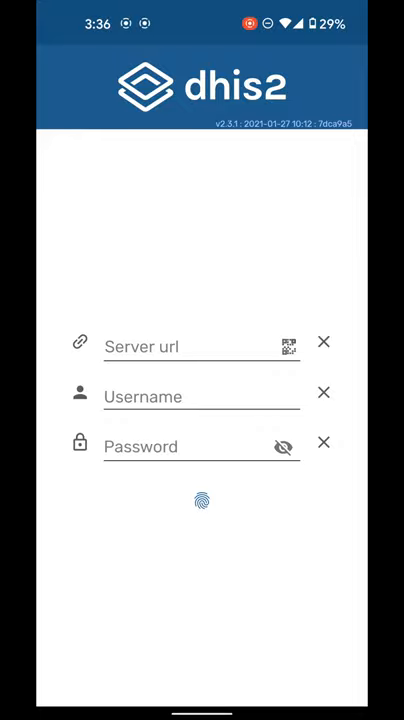
Step: Enter the dhis.zw.afro.who.int/afro server address in the Server url field
click(180, 346)
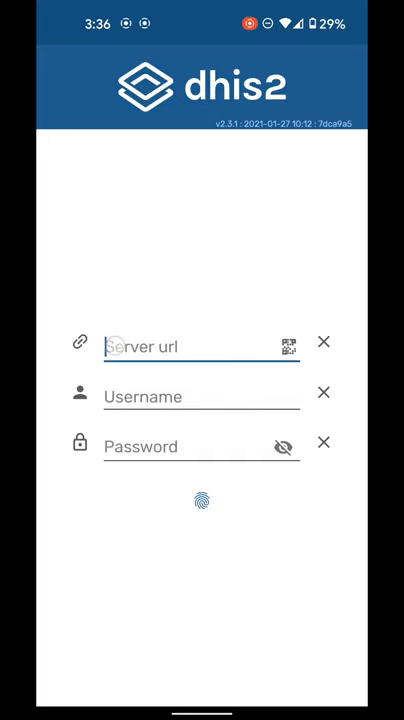
text(h)
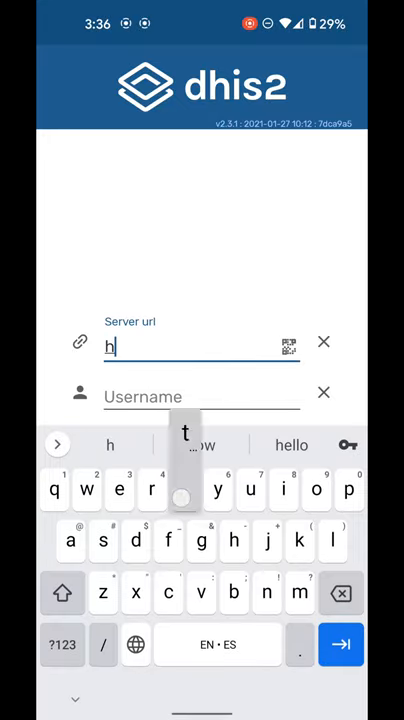
text(ttps)
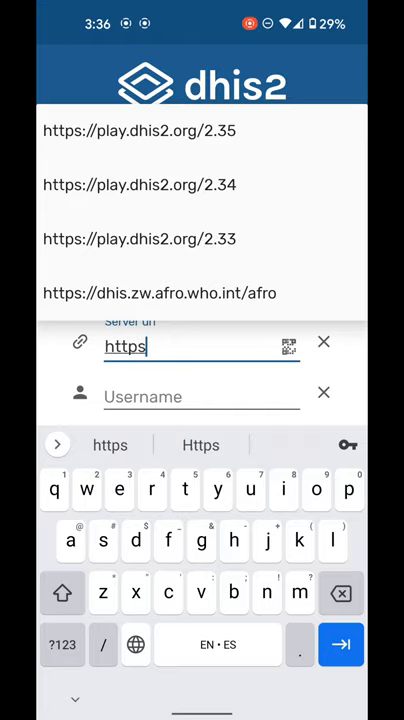
click(62, 645)
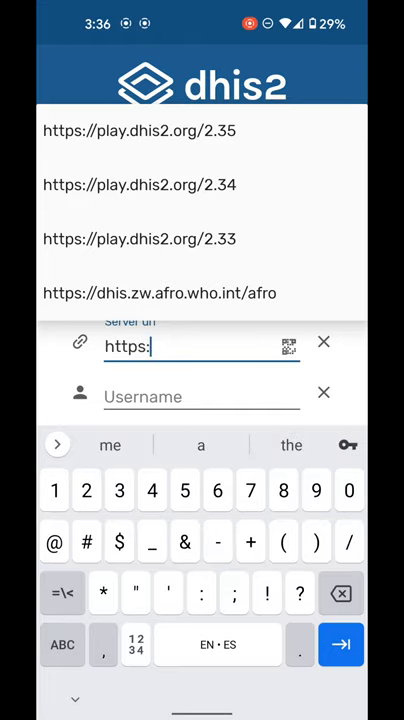
text(//)
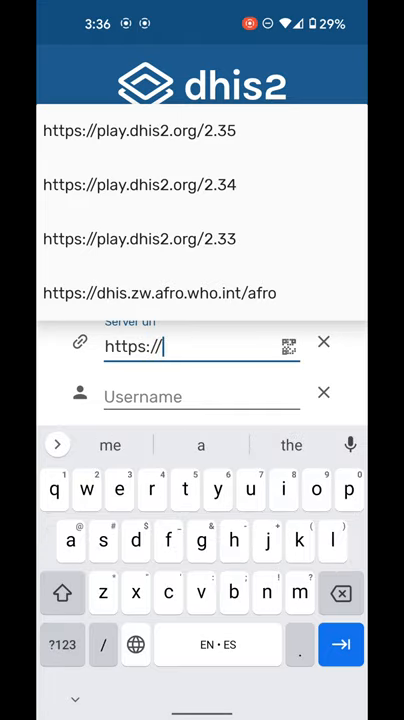
text(dhi)
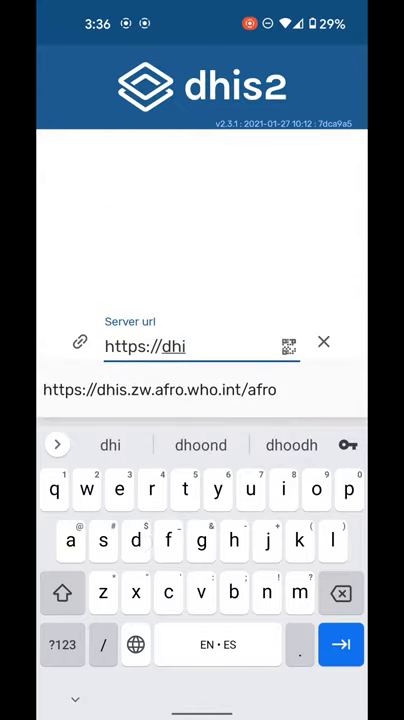
click(159, 389)
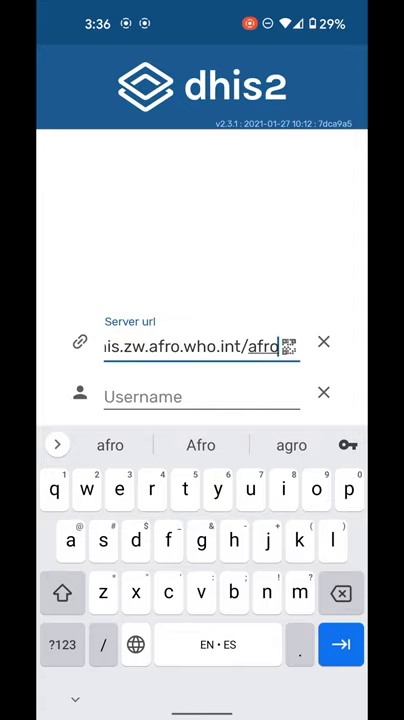
Step: Fill in the username and password, then reveal the password to check it
click(200, 397)
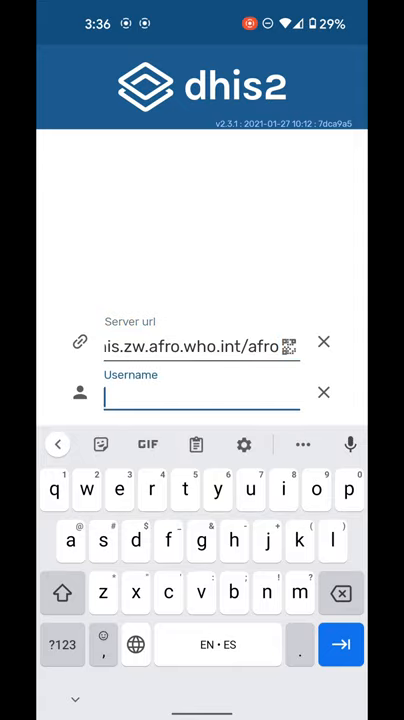
text(Tester)
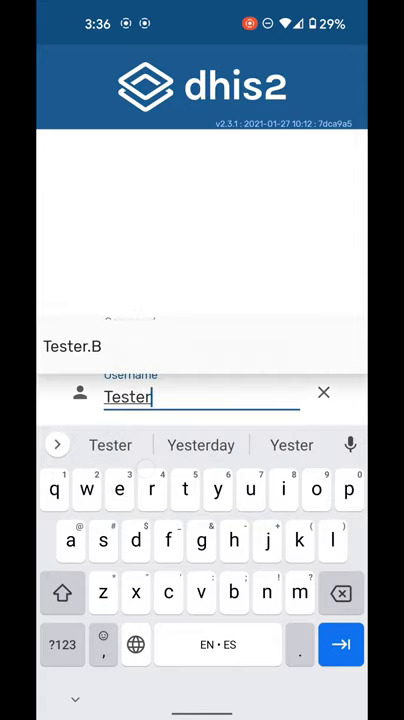
text(.B)
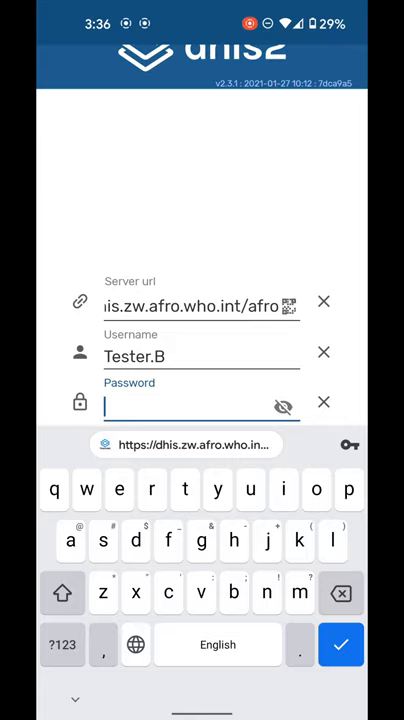
text(D)
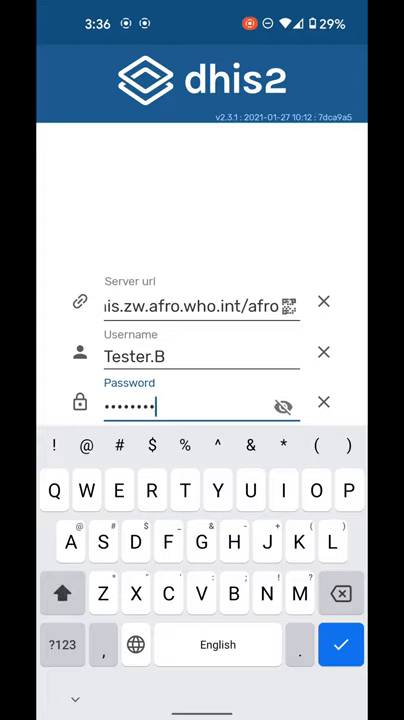
click(283, 406)
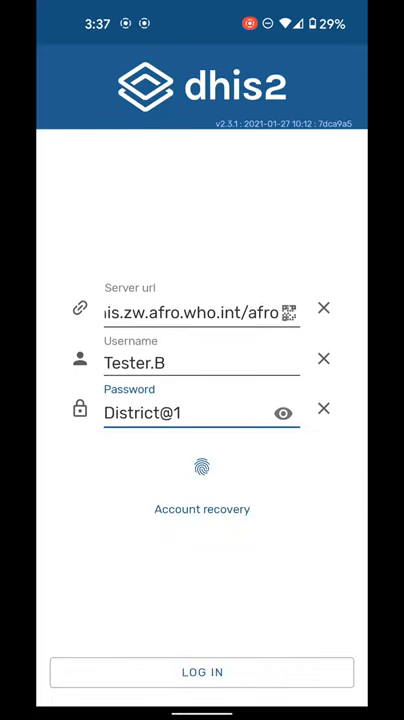
Step: Log in to the afro server, answering the Send data and Biometric Security prompts
click(202, 671)
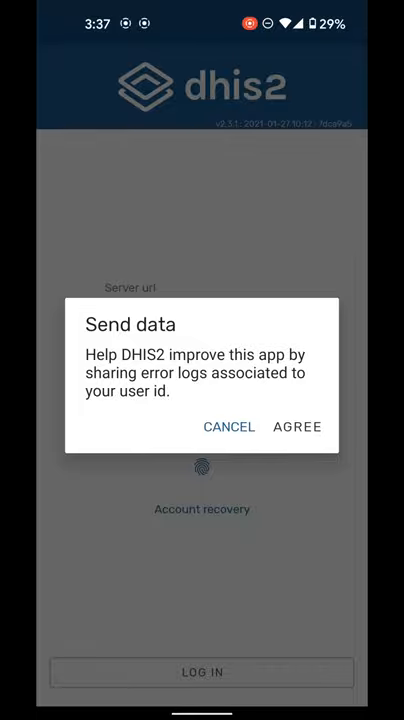
click(297, 426)
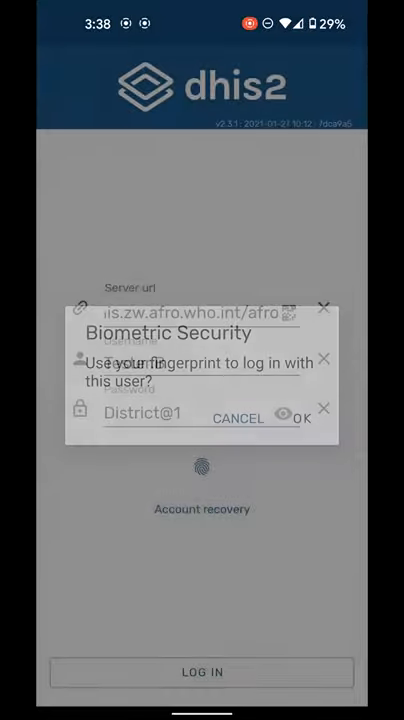
click(301, 417)
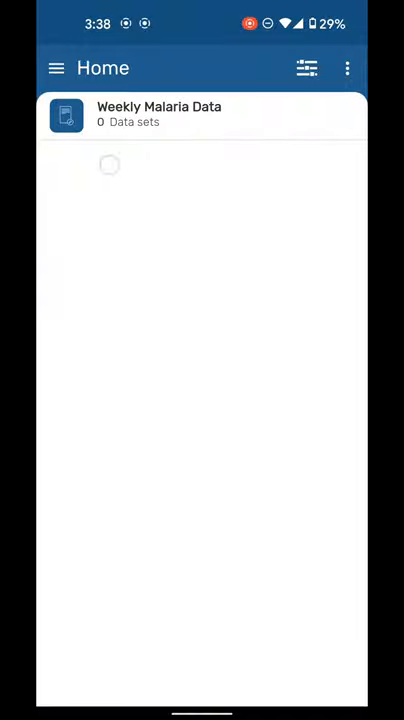
Step: Add a Weekly Malaria Data report for Training Hospital, Week 5 (2021-01-24 to 2021-01-30)
click(200, 114)
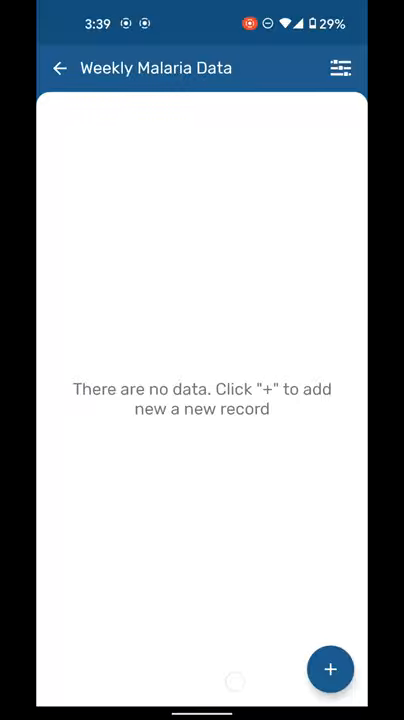
click(330, 669)
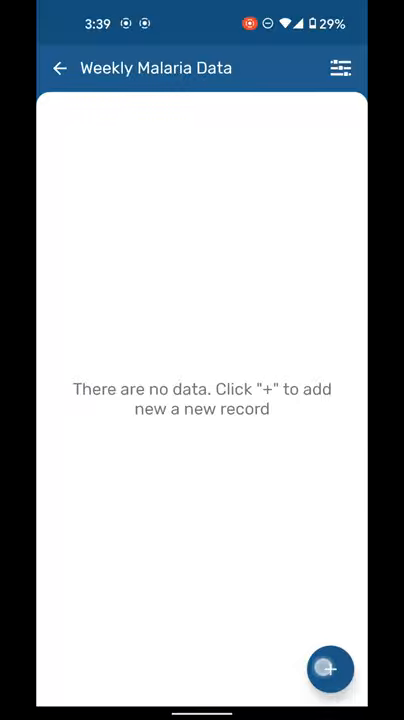
click(330, 668)
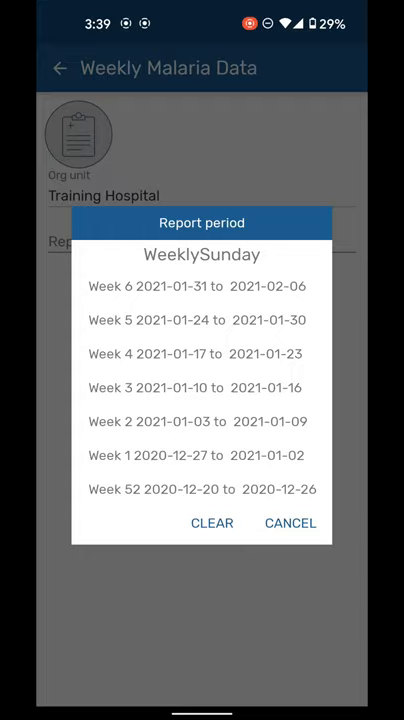
click(196, 320)
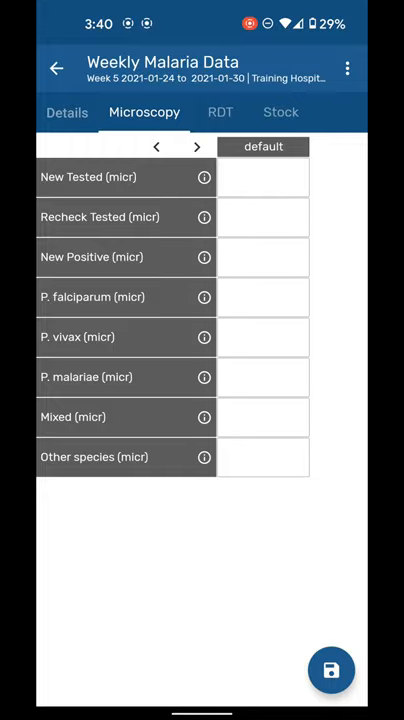
Step: Enter Microscopy counts: 15 tested, 5 rechecked, 2 positive, 1 falciparum, 1 vivax, rest 0
click(203, 177)
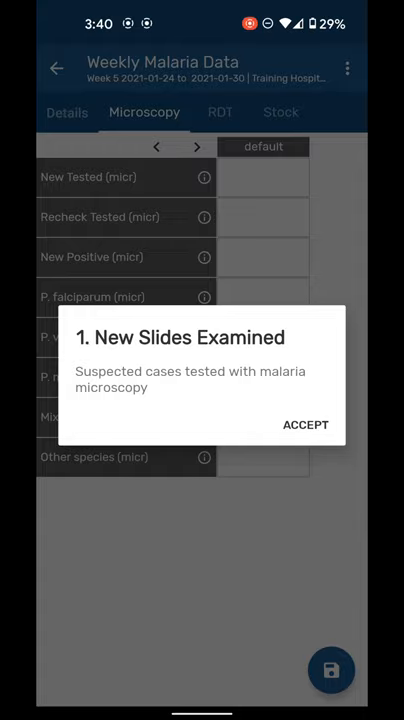
click(306, 424)
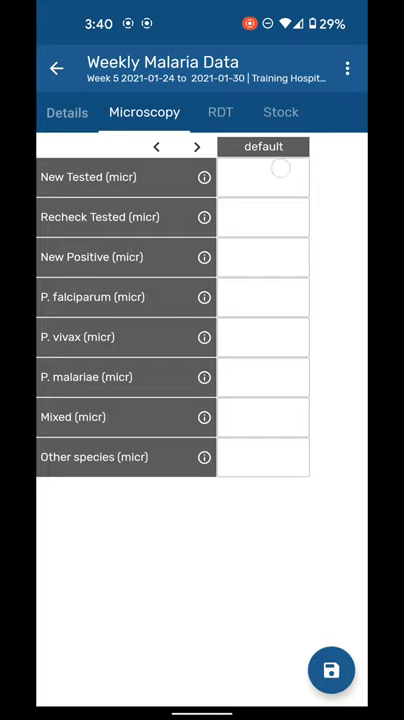
click(263, 177)
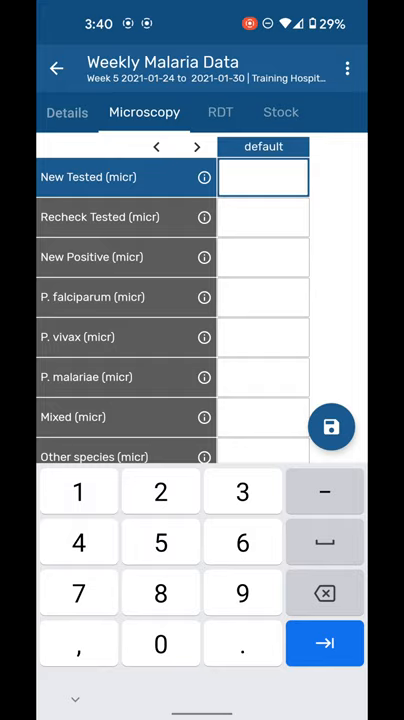
text(15)
click(263, 217)
text(5)
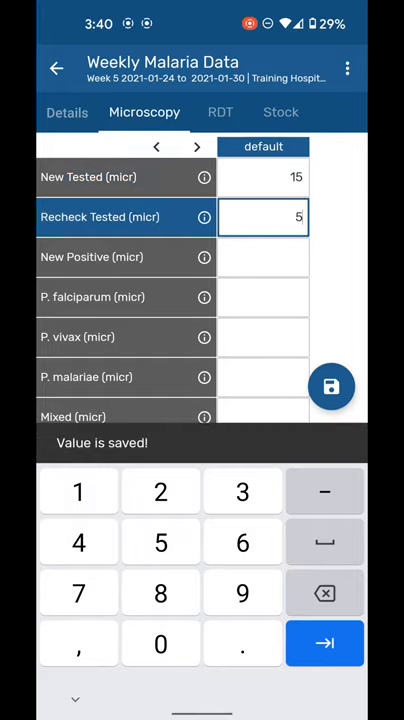
click(204, 217)
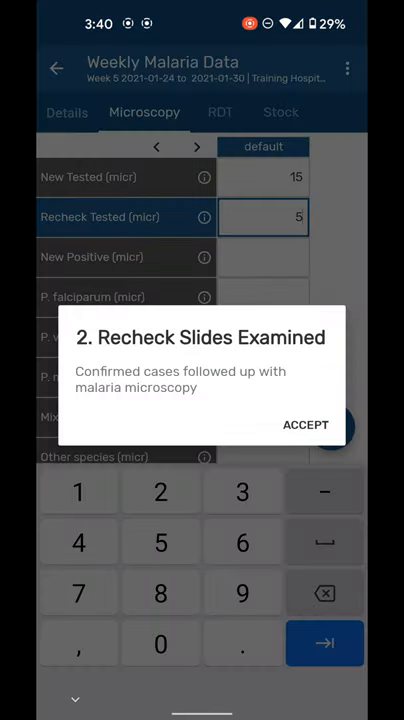
click(306, 424)
text(2)
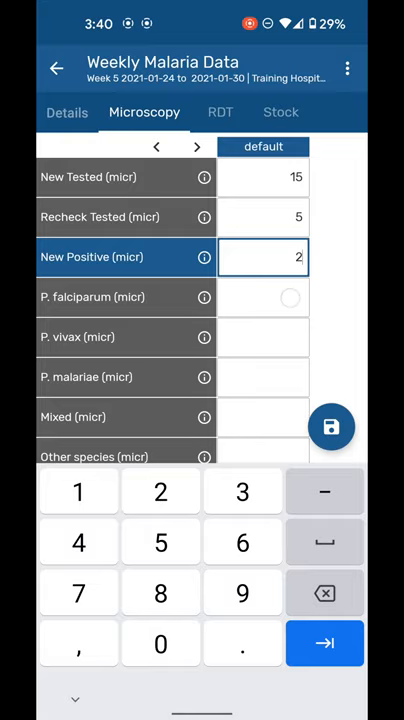
click(324, 643)
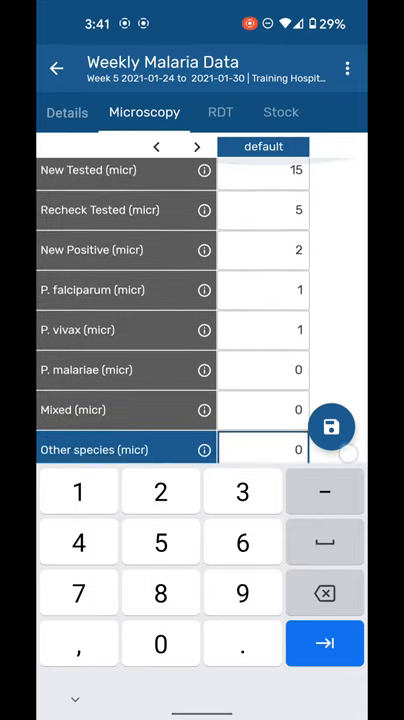
click(220, 112)
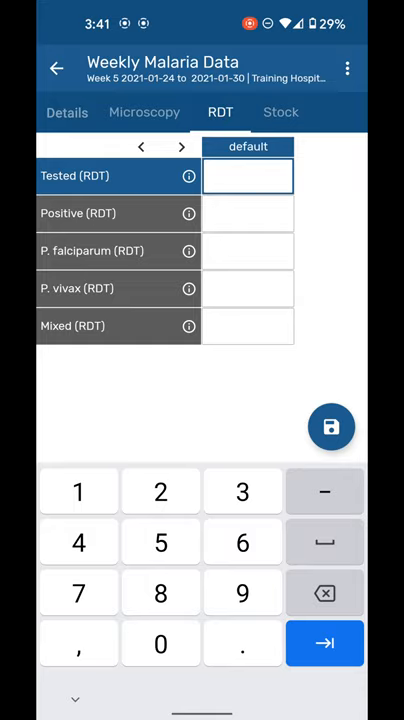
Step: Enter 0 for RDT Tested, Positive, P. falciparum, P. vivax and Mixed
click(324, 643)
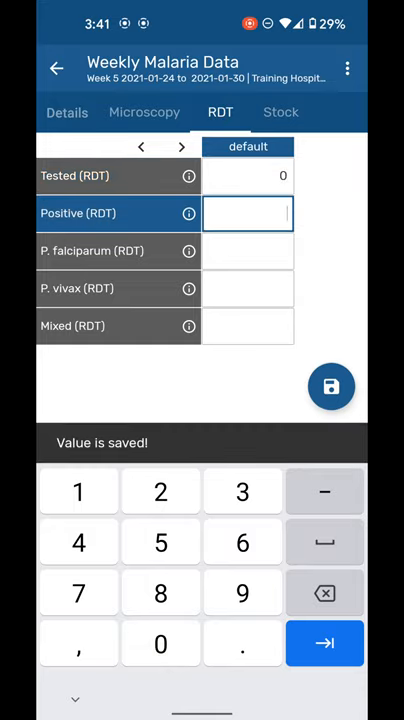
click(160, 643)
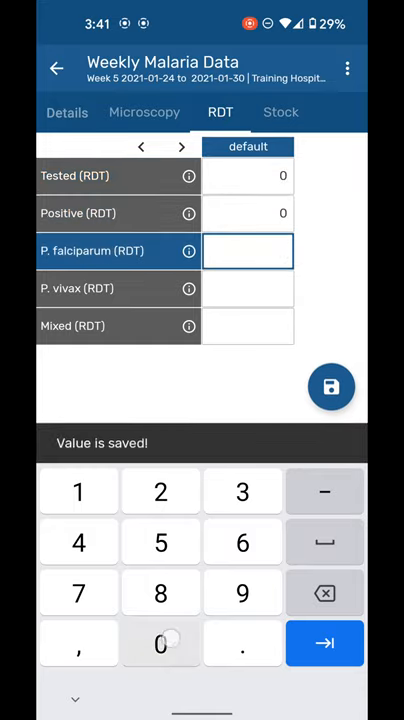
click(324, 643)
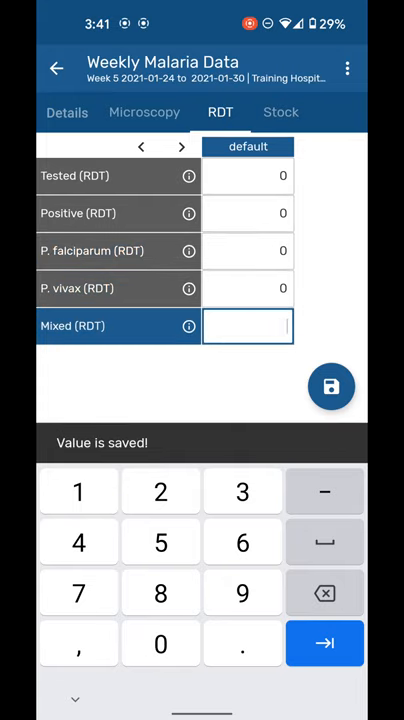
click(281, 112)
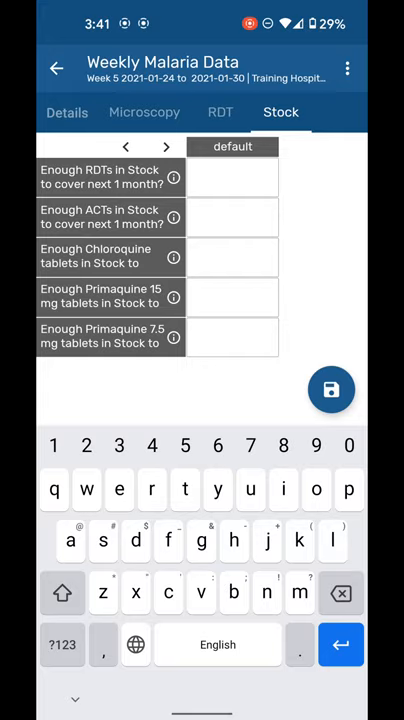
Step: Answer yes for RDT, ACT, Chloroquine and Primaquine 15 mg stock, no for Primaquine 7.5 mg
click(173, 177)
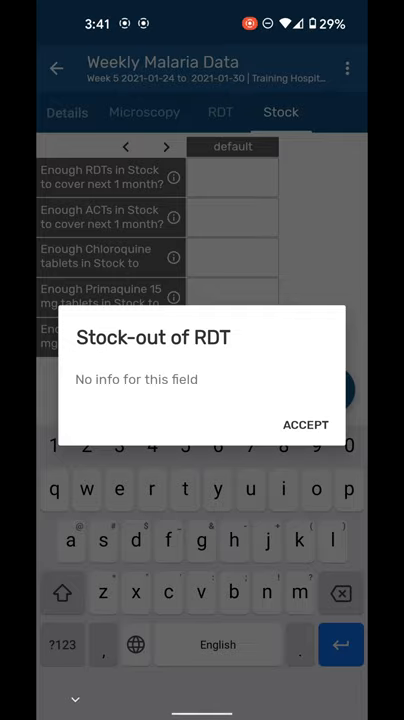
click(306, 424)
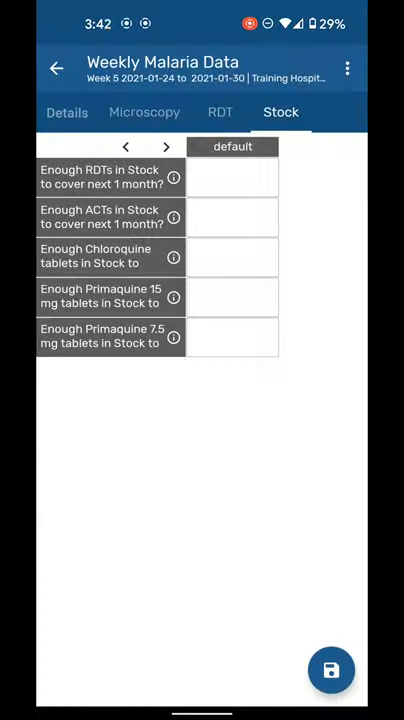
click(232, 177)
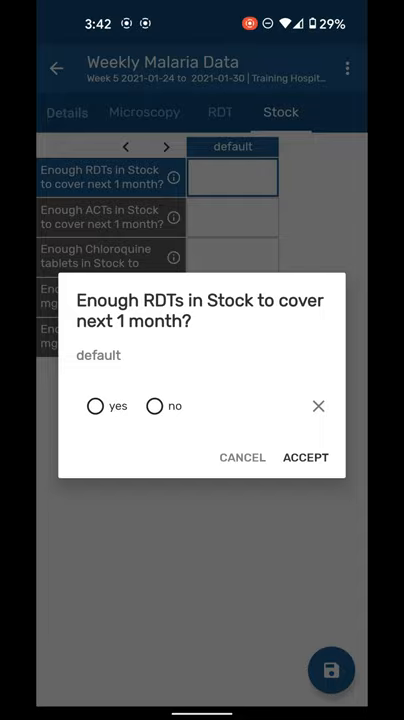
click(95, 405)
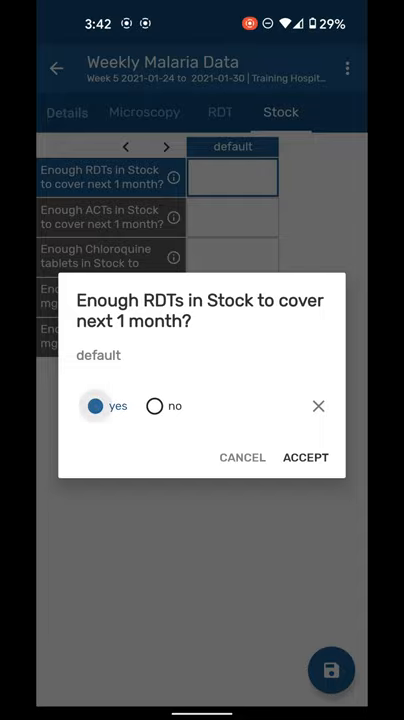
click(305, 457)
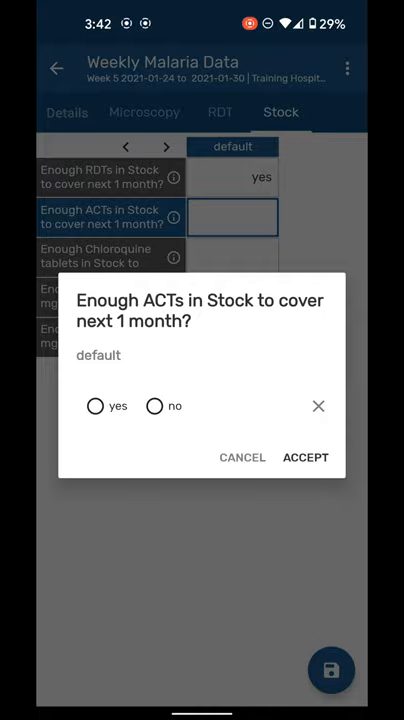
click(305, 457)
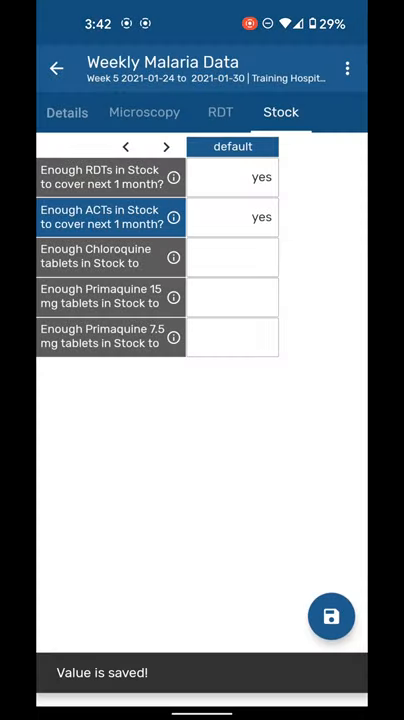
click(232, 256)
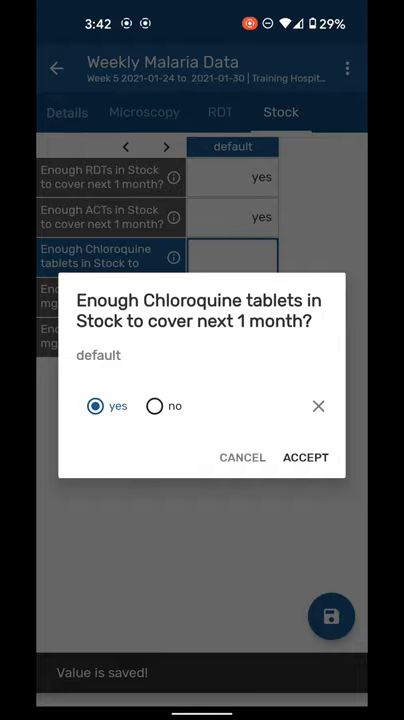
click(305, 457)
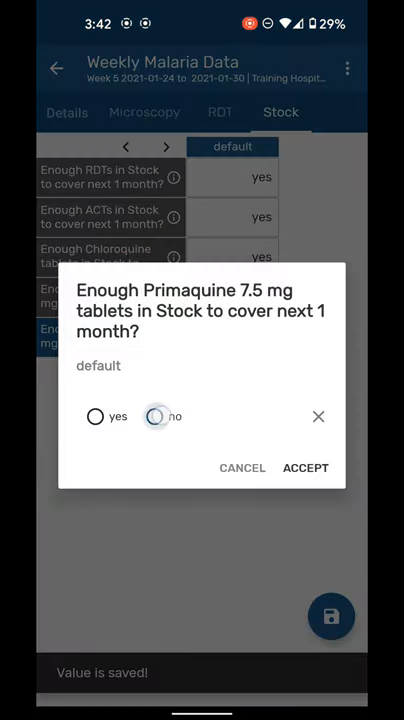
click(305, 467)
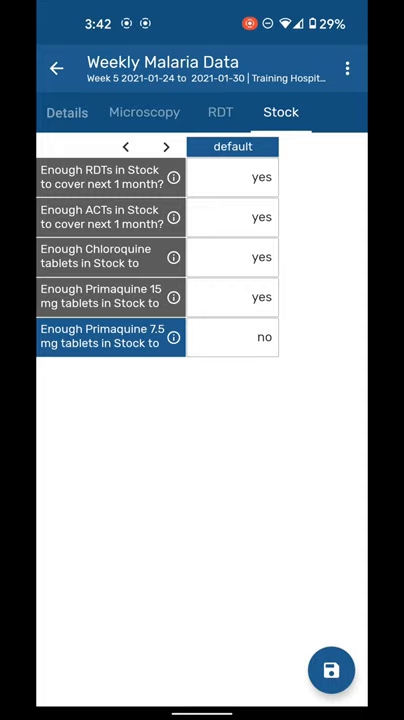
click(144, 112)
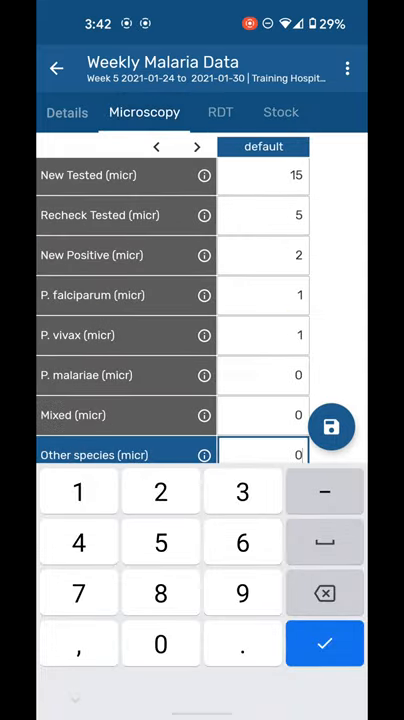
click(281, 112)
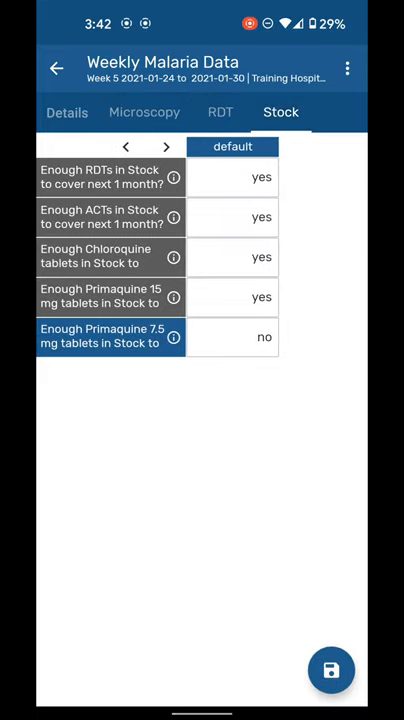
click(67, 112)
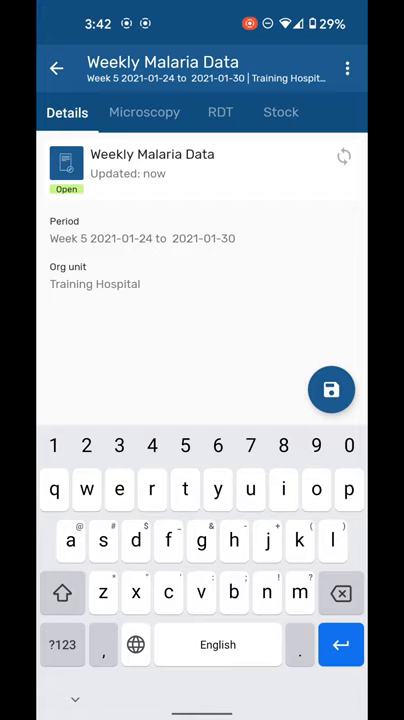
click(144, 112)
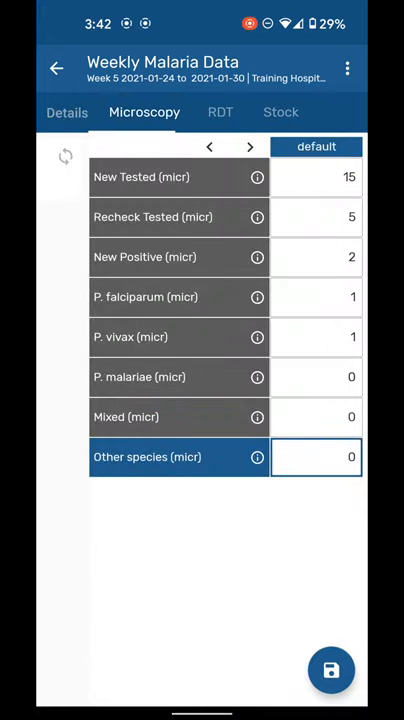
click(281, 112)
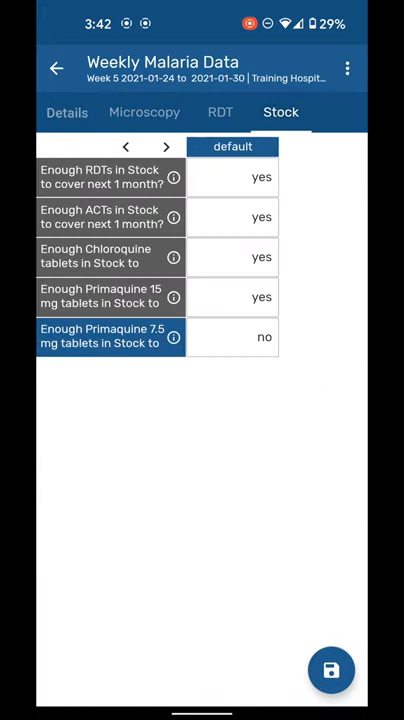
click(331, 670)
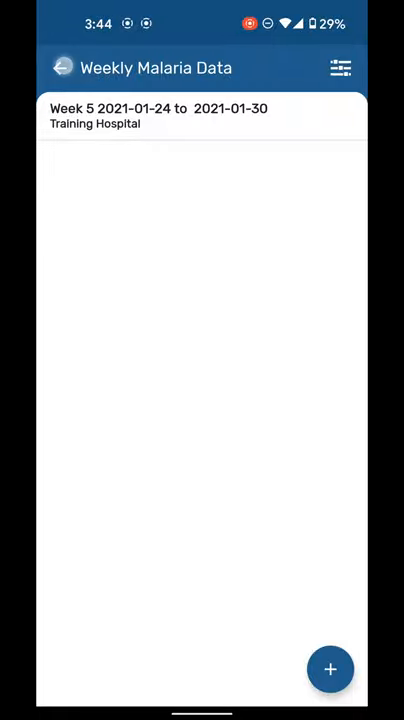
Step: Relaunch the app and open the saved Week 5 Training Hospital Weekly Malaria Data report
click(62, 67)
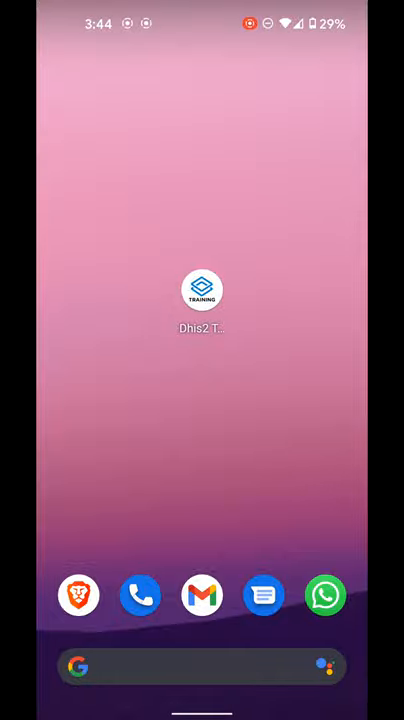
click(202, 289)
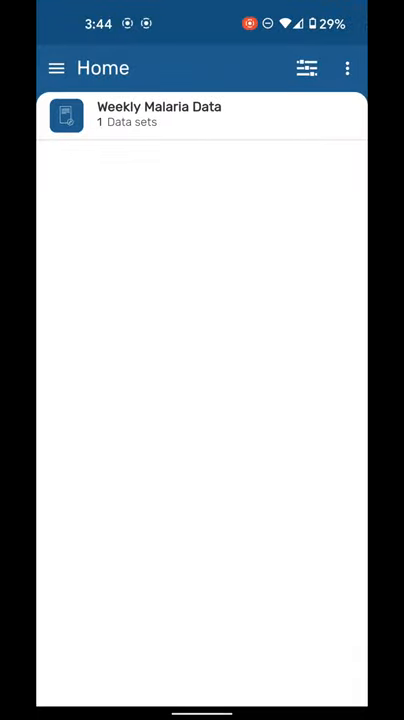
click(200, 114)
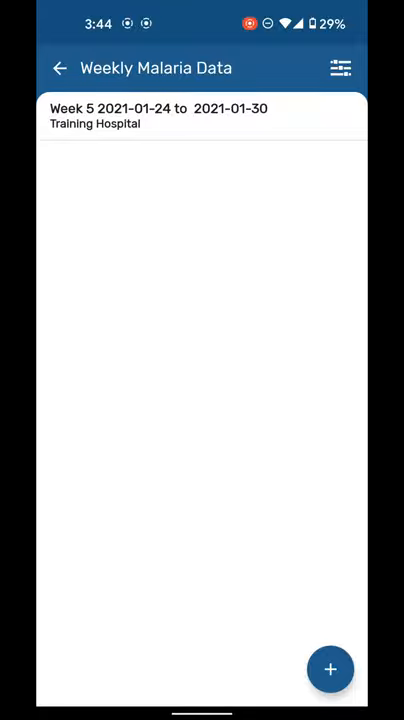
click(200, 116)
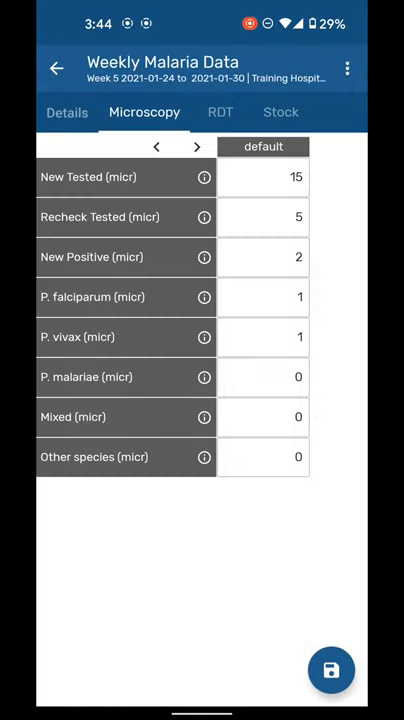
Step: Change New Tested (micr) from 15 to 25 and send the Week 5 report to the server
click(263, 177)
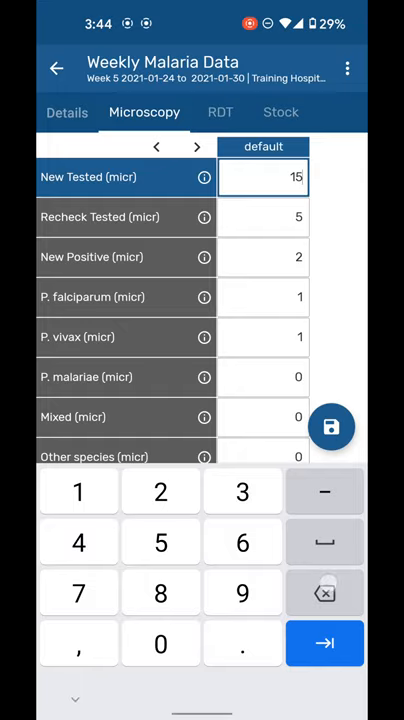
click(160, 491)
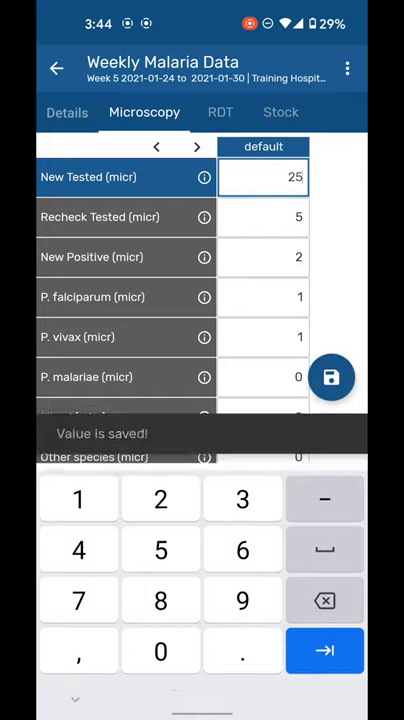
click(56, 67)
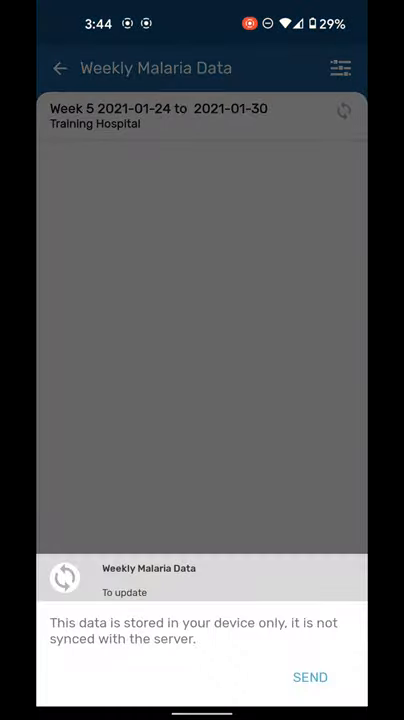
click(310, 677)
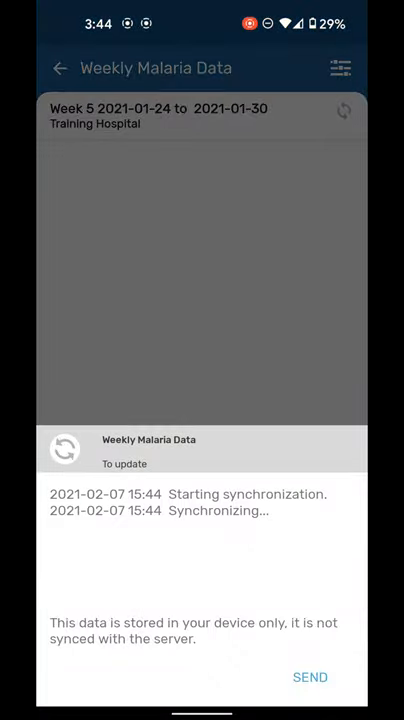